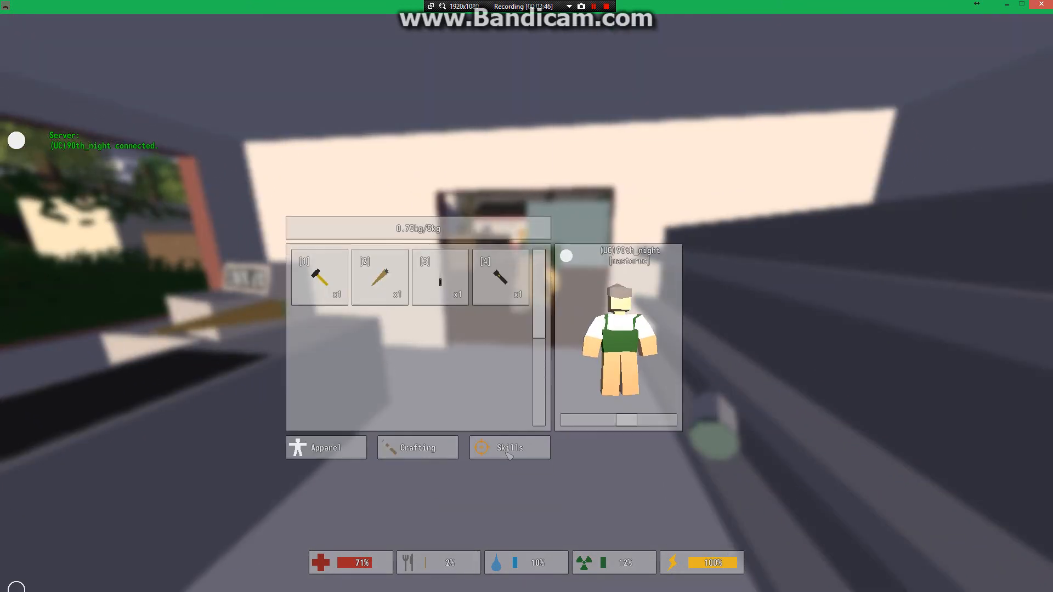
- Review the survivor's skills list and equip the torch before heading to the car
left_click(509, 448)
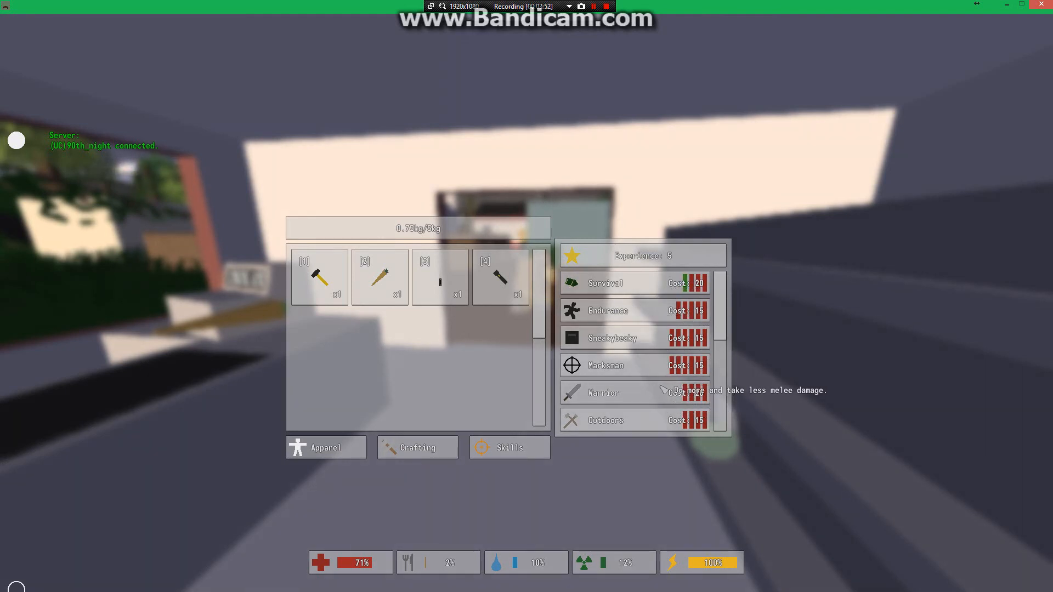
left_click(324, 447)
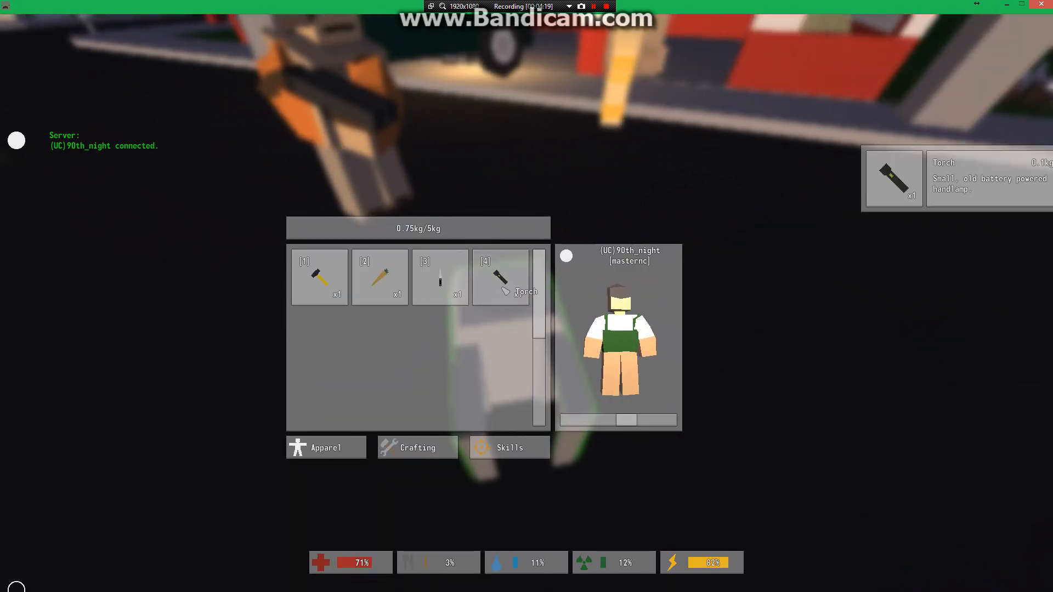
left_click(500, 277)
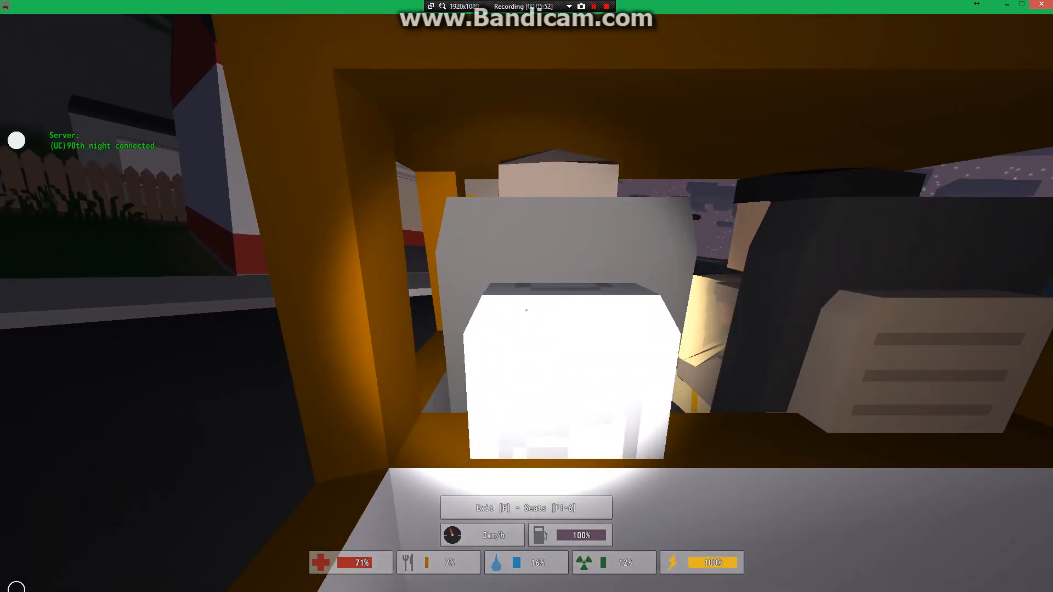
key("i")
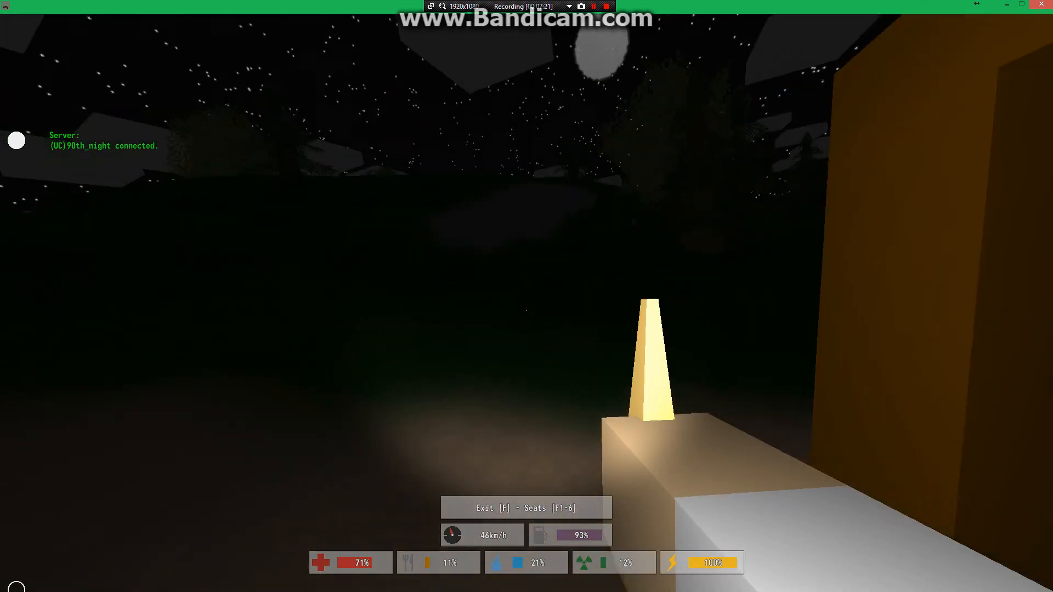
- Check the inventory briefly while the car keeps moving through the dark
key("i")
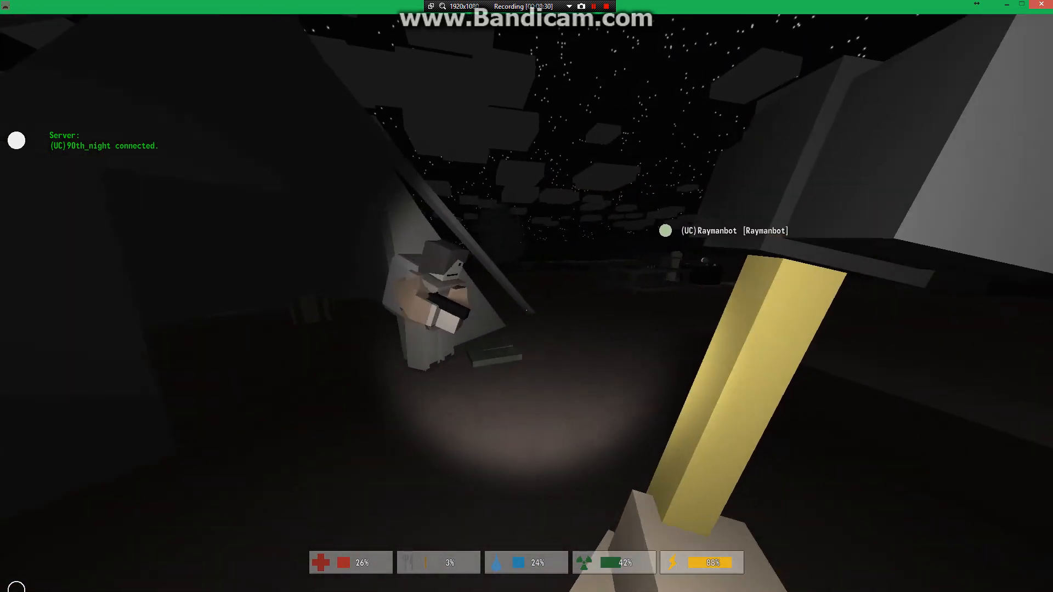
- Drop the Grey Pants from the travel pack's inventory
key("i")
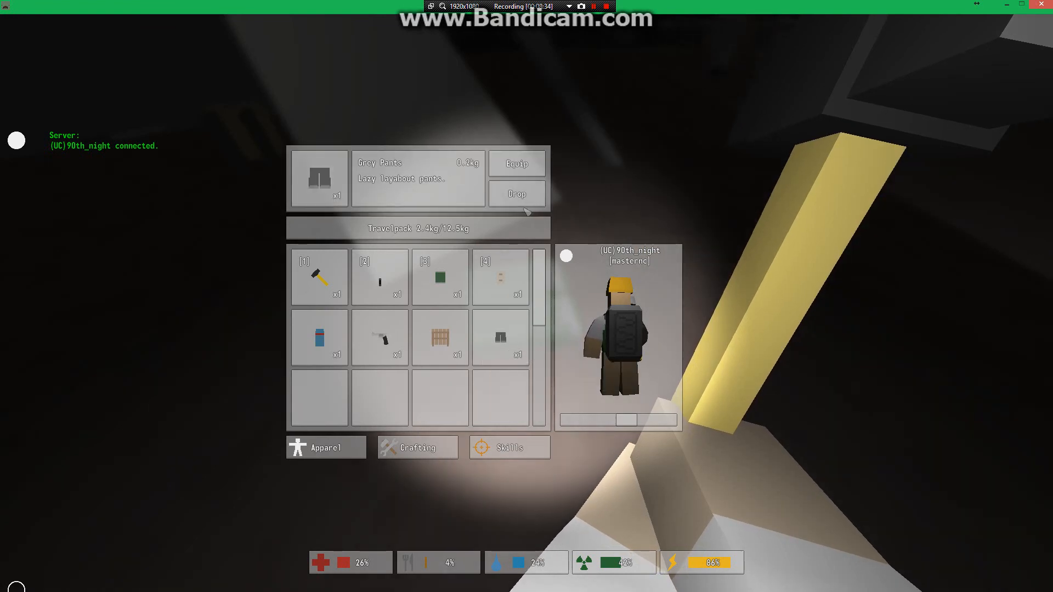
left_click(516, 194)
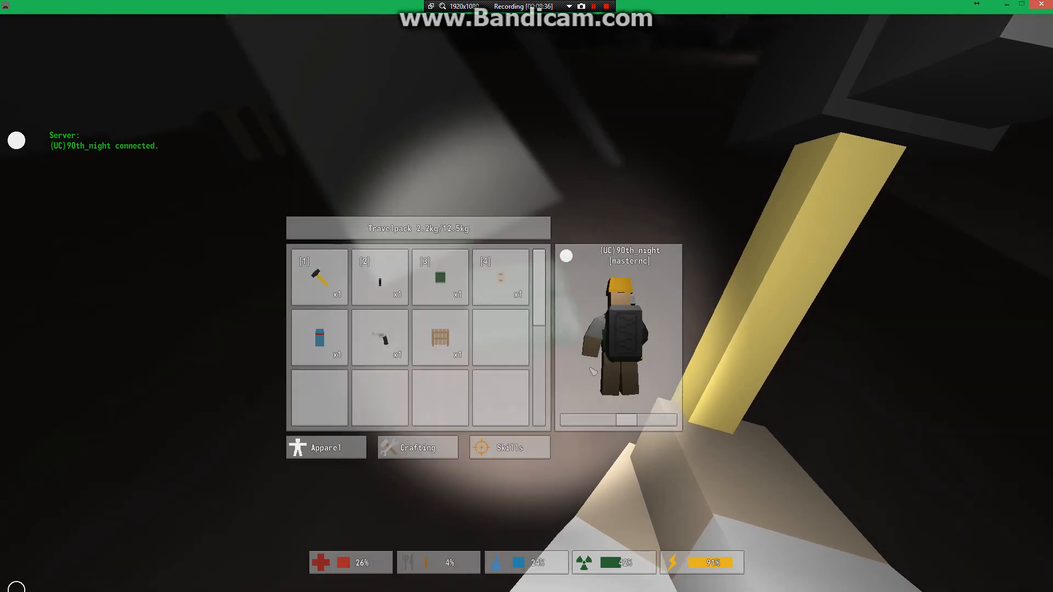